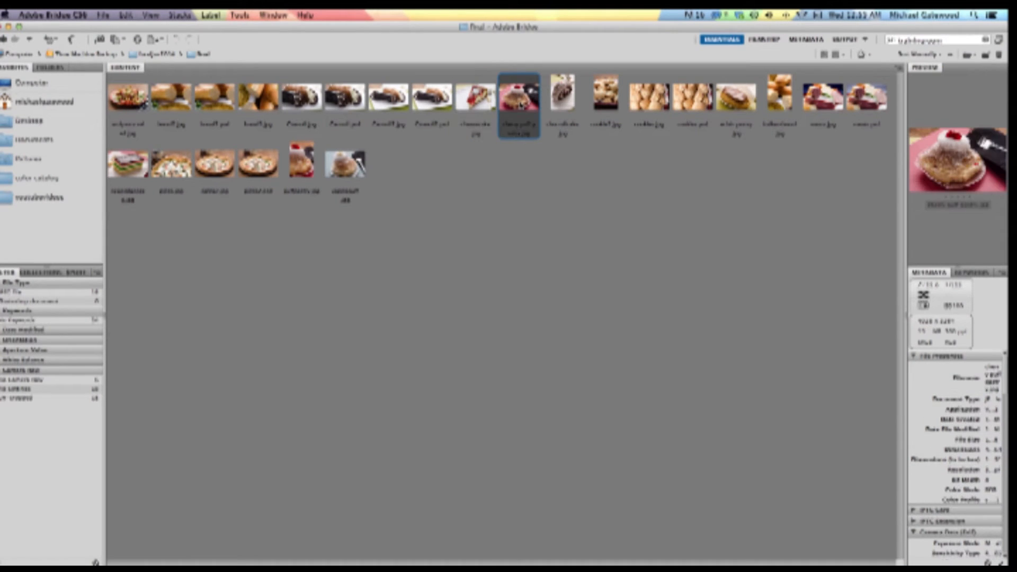
Show the food photos with a large preview and open the cheesecake photo in Photoshop
left_click(763, 50)
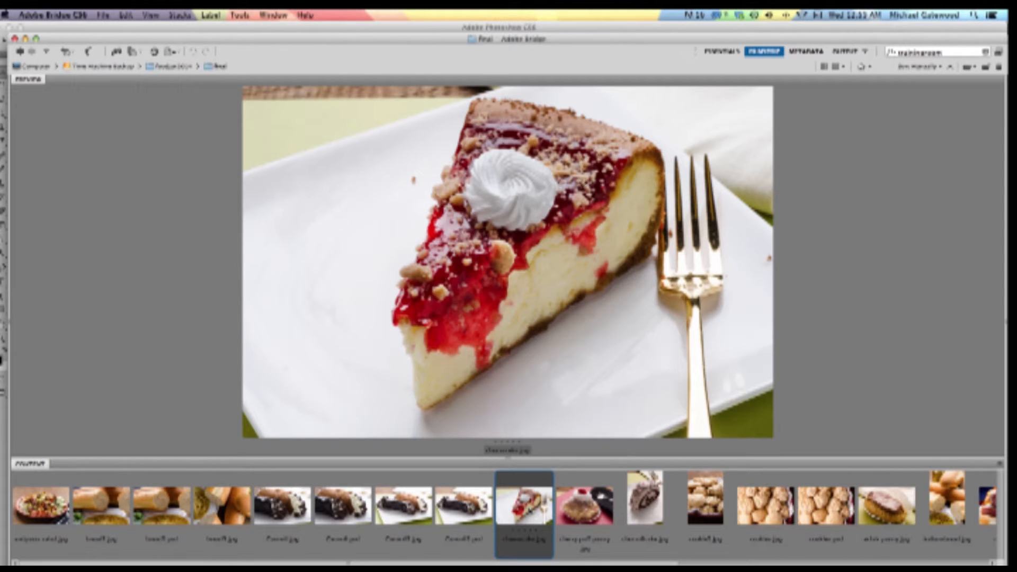
double_click(522, 506)
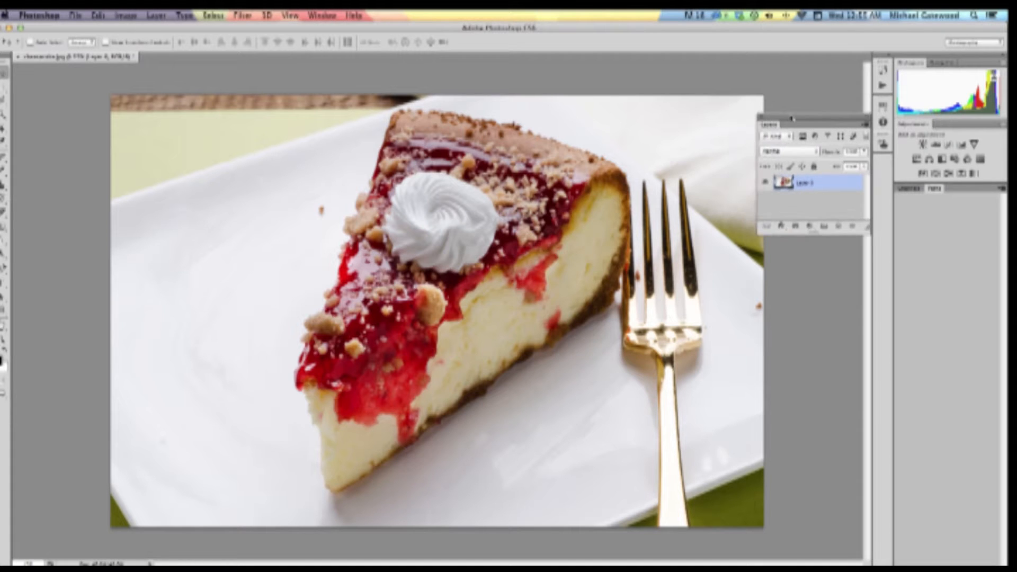
Switch from the cheesecake photo in Photoshop over to InDesign
double_click(807, 183)
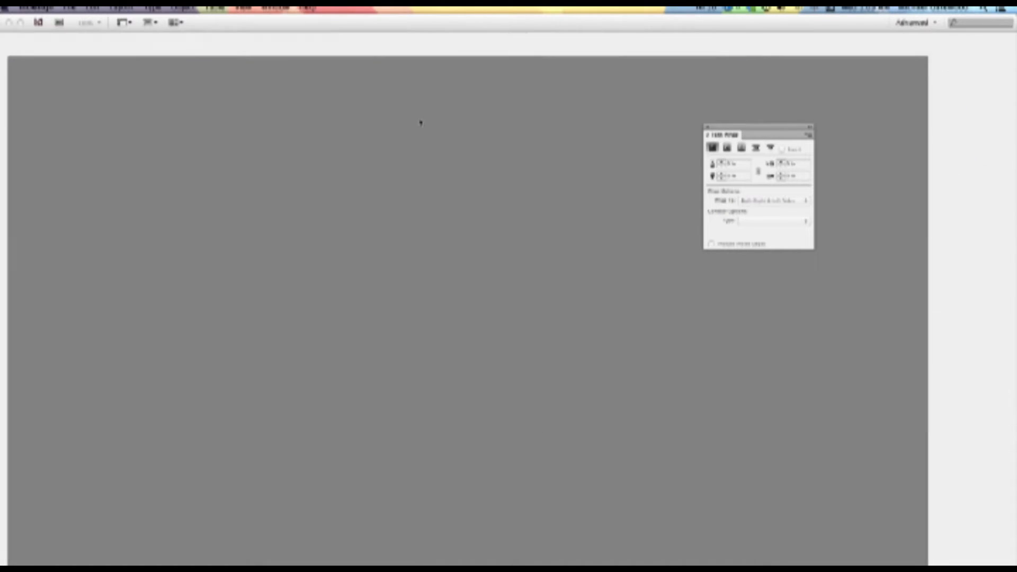
Create a new default InDesign document and show the Pages panel overview
left_click(64, 8)
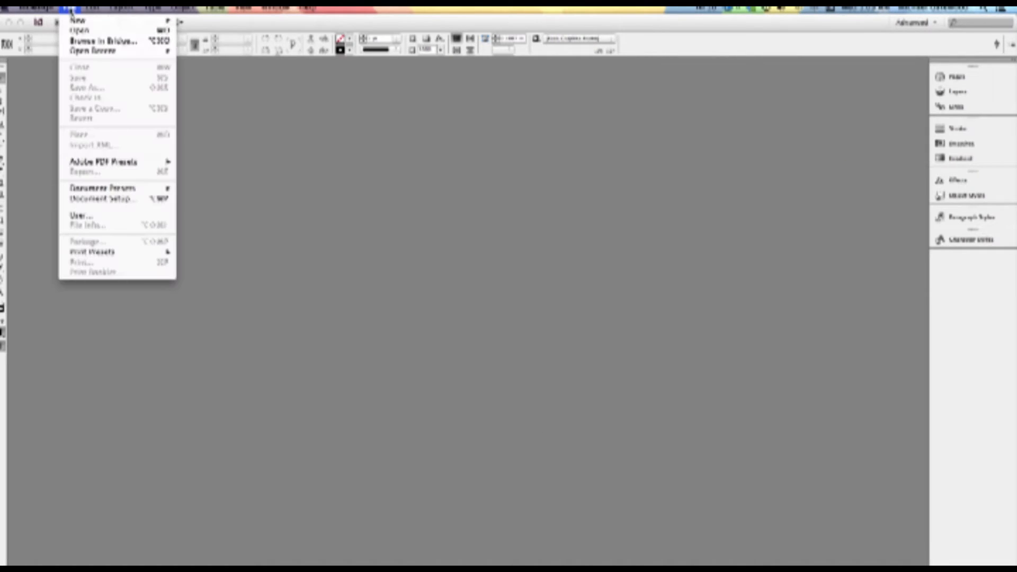
left_click(77, 19)
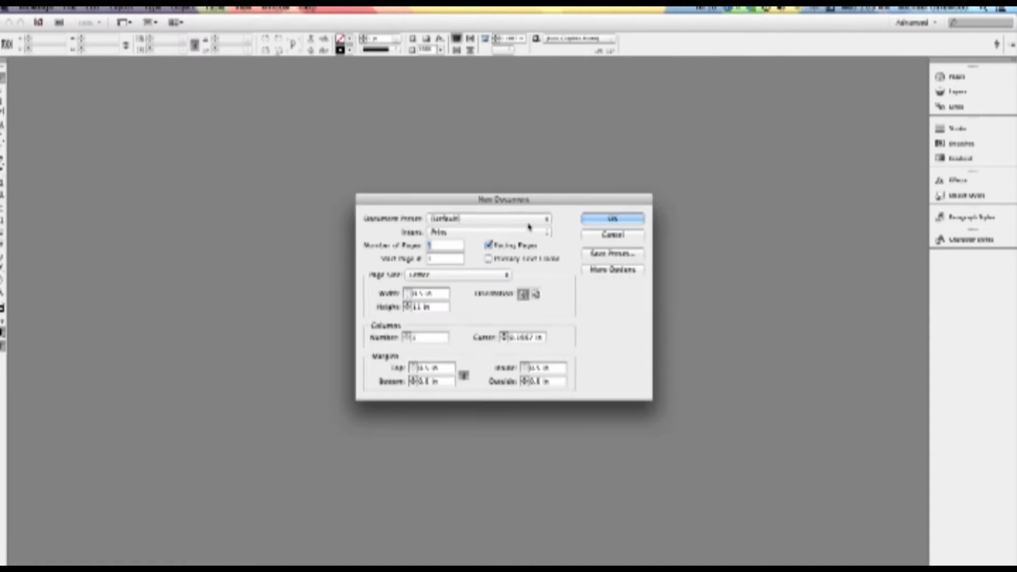
left_click(610, 219)
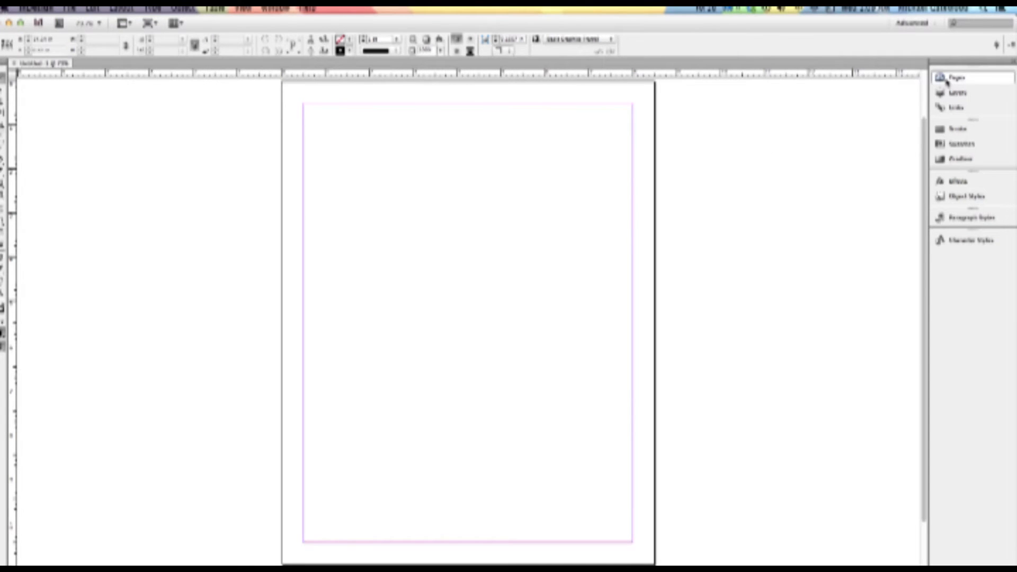
left_click(955, 77)
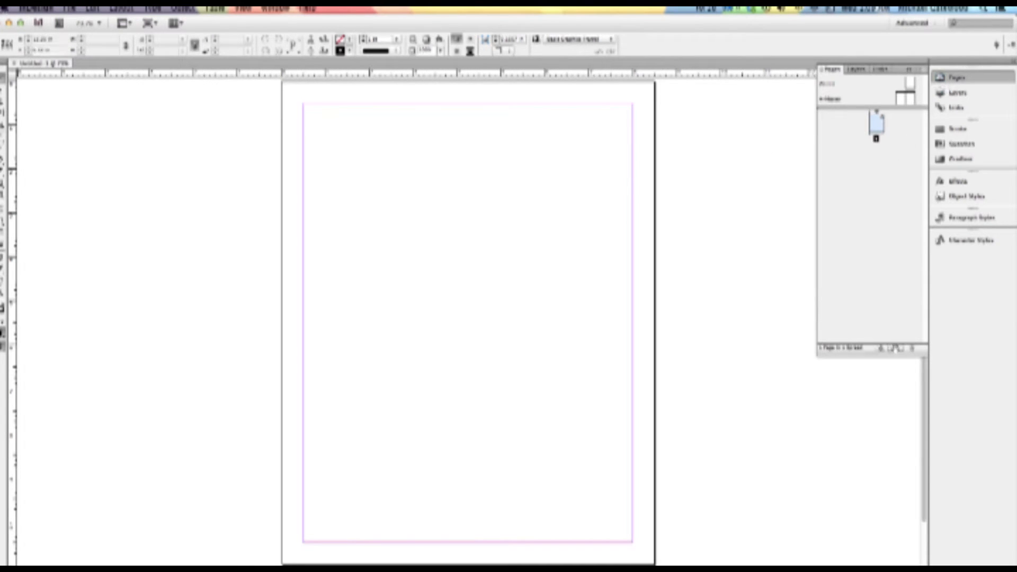
left_click(62, 16)
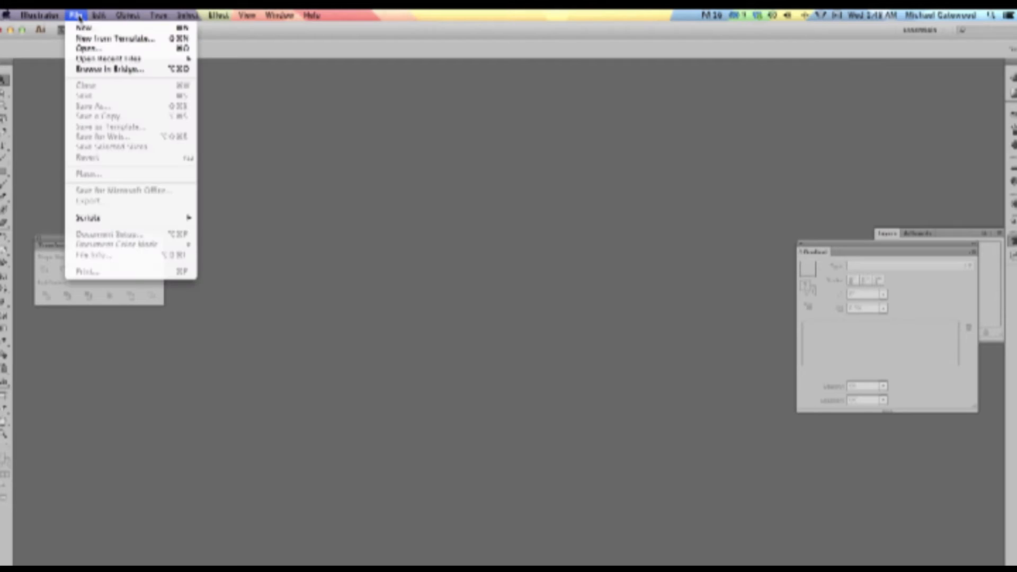
Create a new default Illustrator document and draw a red curved shape on the artboard
left_click(84, 27)
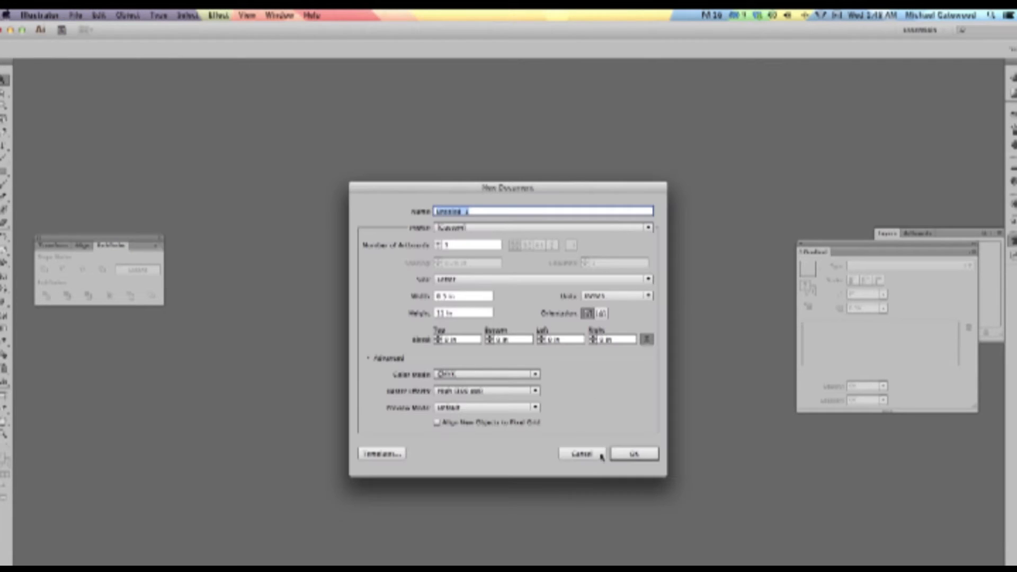
left_click(632, 454)
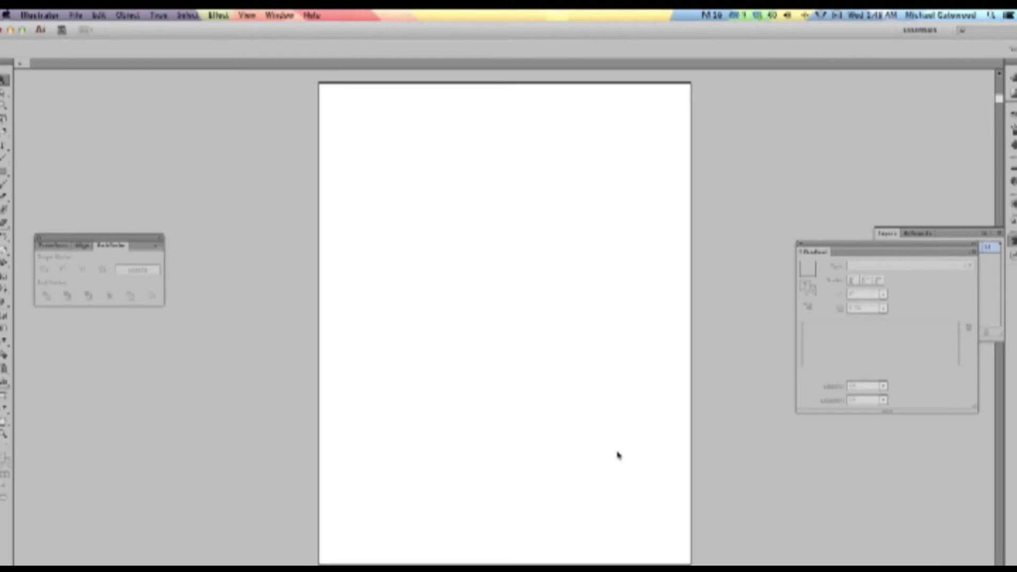
left_click(5, 133)
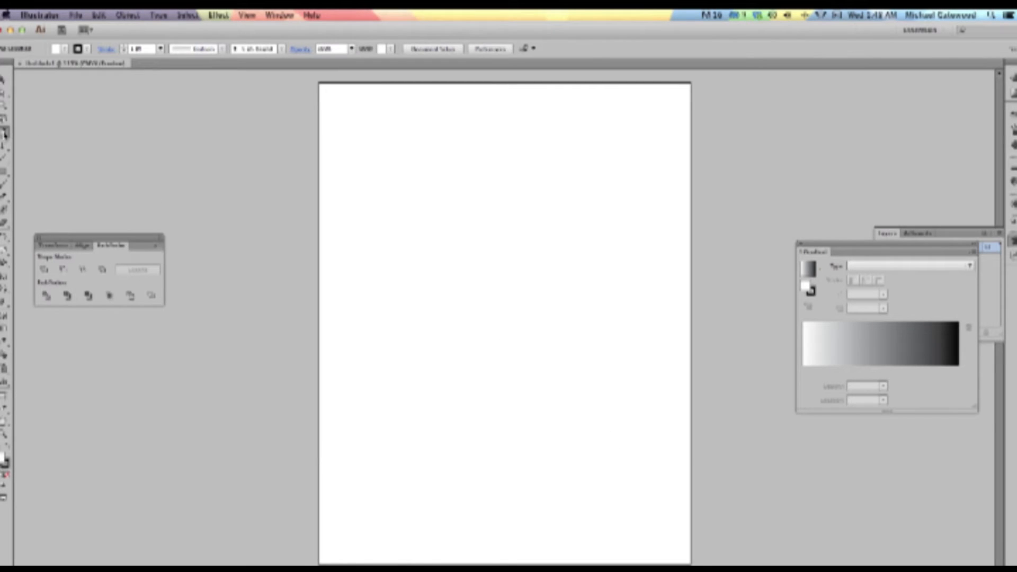
mouse_move(458, 195)
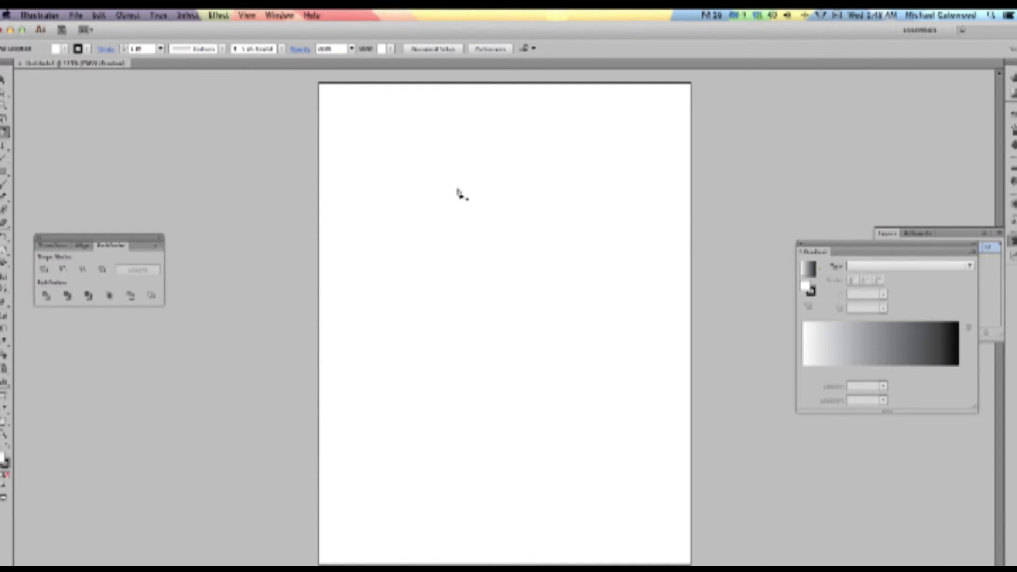
left_click(78, 48)
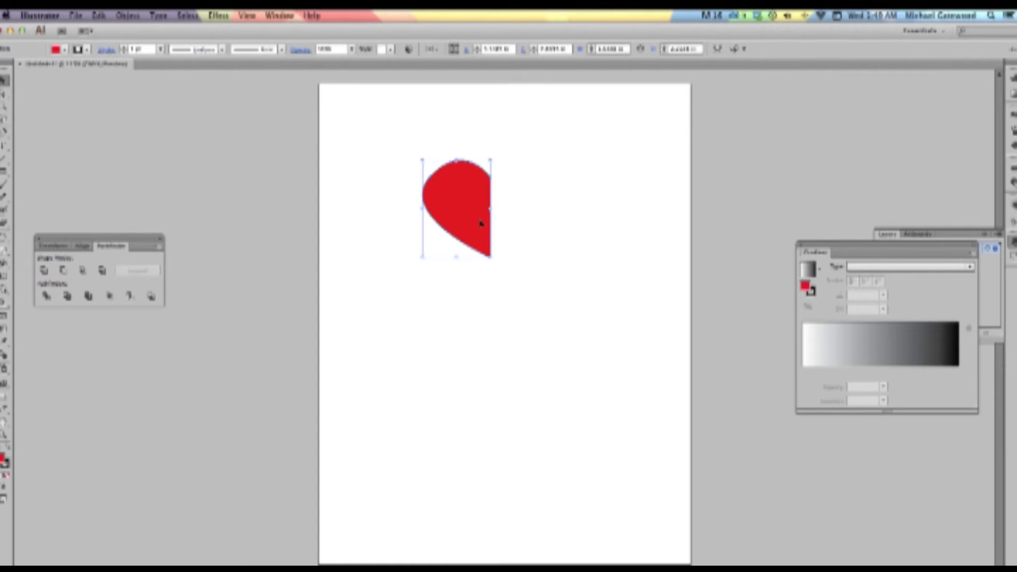
right_click(457, 208)
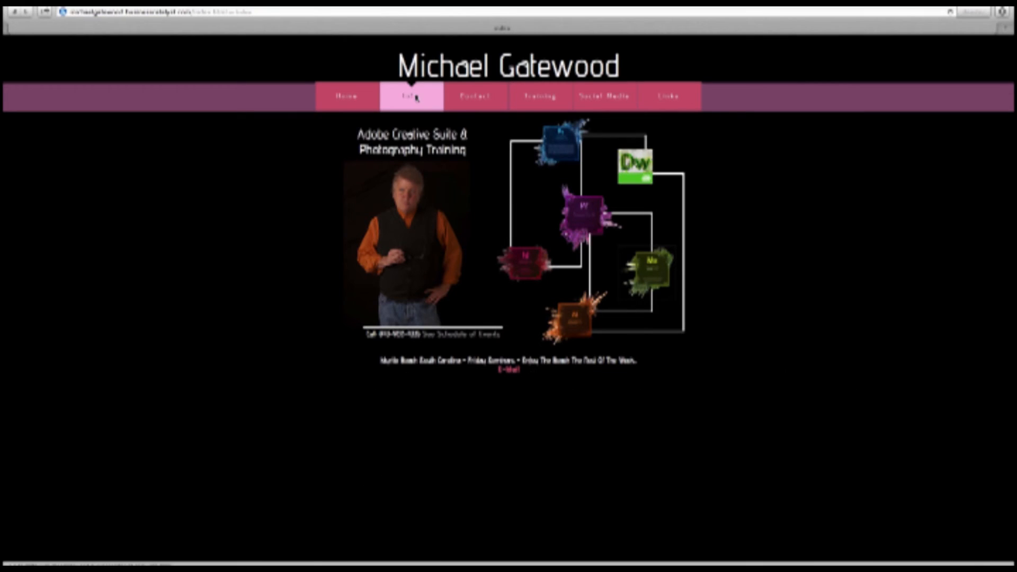
Browse the Info page's Photoshop, InDesign and Illustrator one-day class tabs
left_click(410, 96)
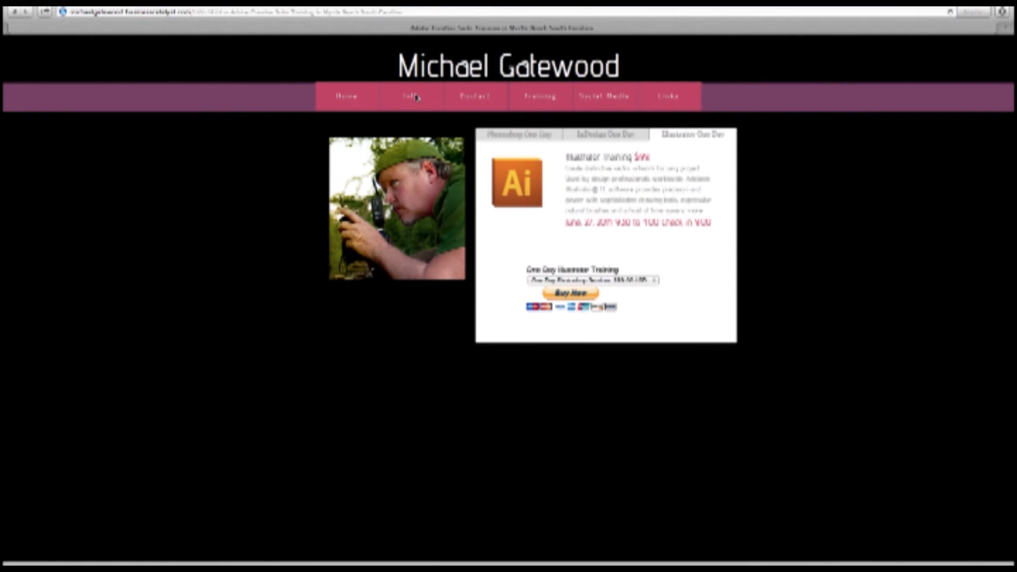
left_click(517, 134)
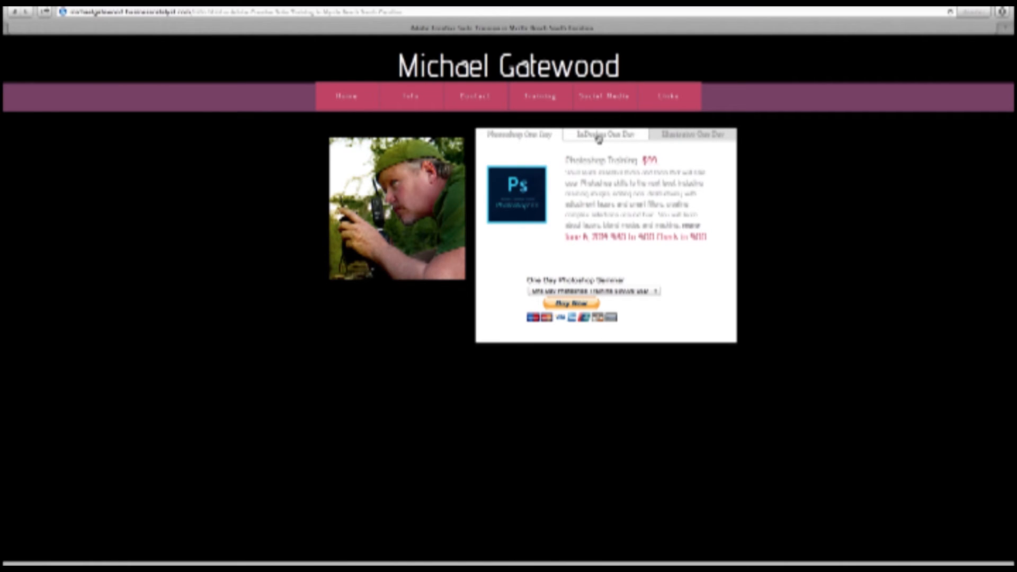
left_click(604, 134)
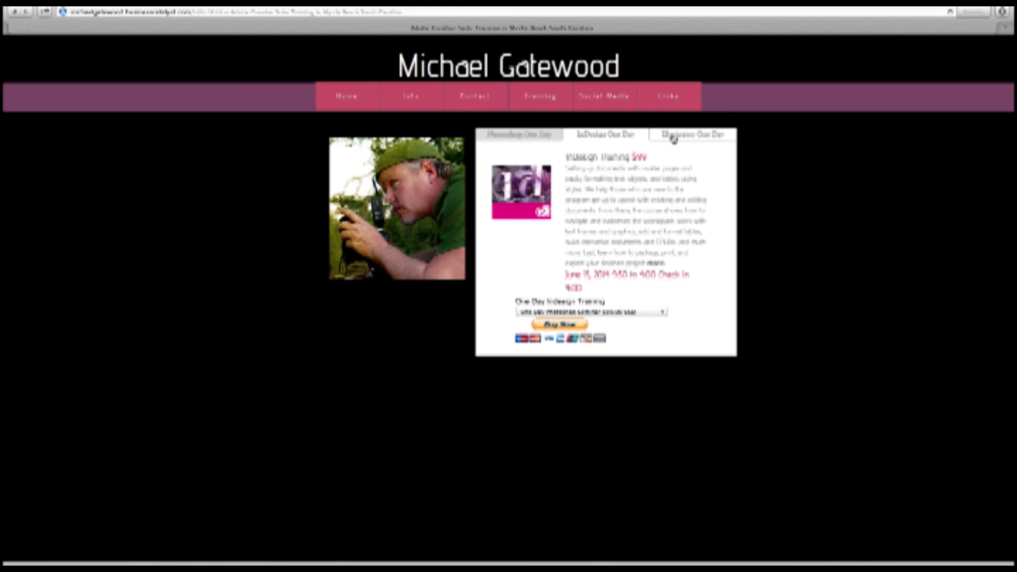
left_click(693, 135)
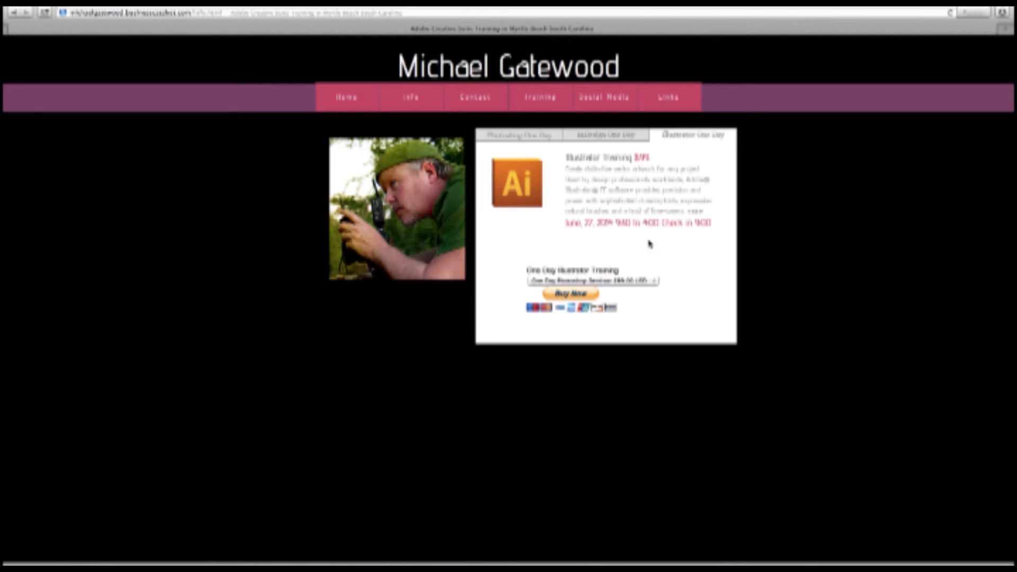
View the class details on the page, then go to the Contact biography page
left_click(590, 280)
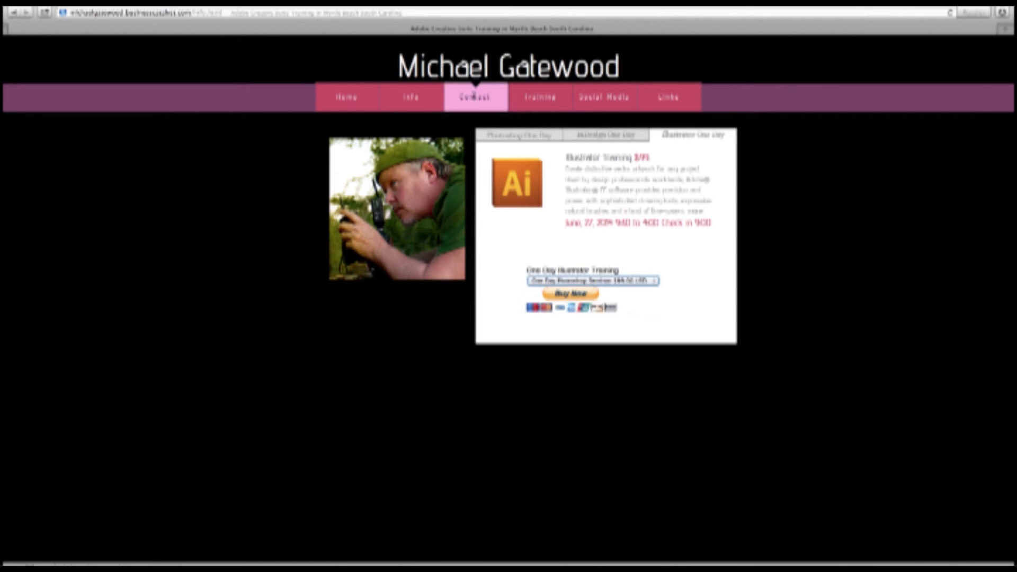
left_click(475, 97)
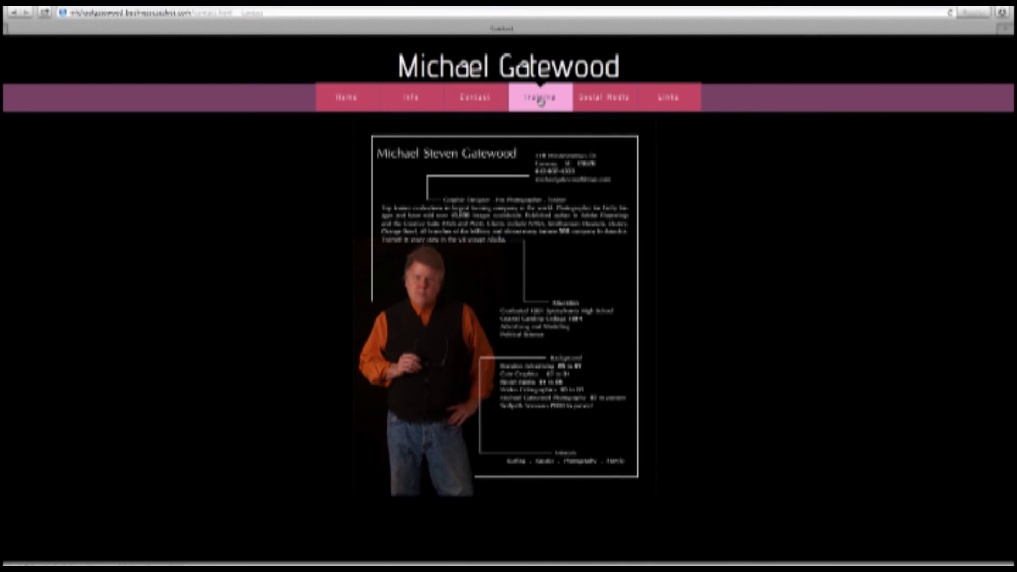
View the Training page, then move to the Social Media page with its video and map
left_click(539, 96)
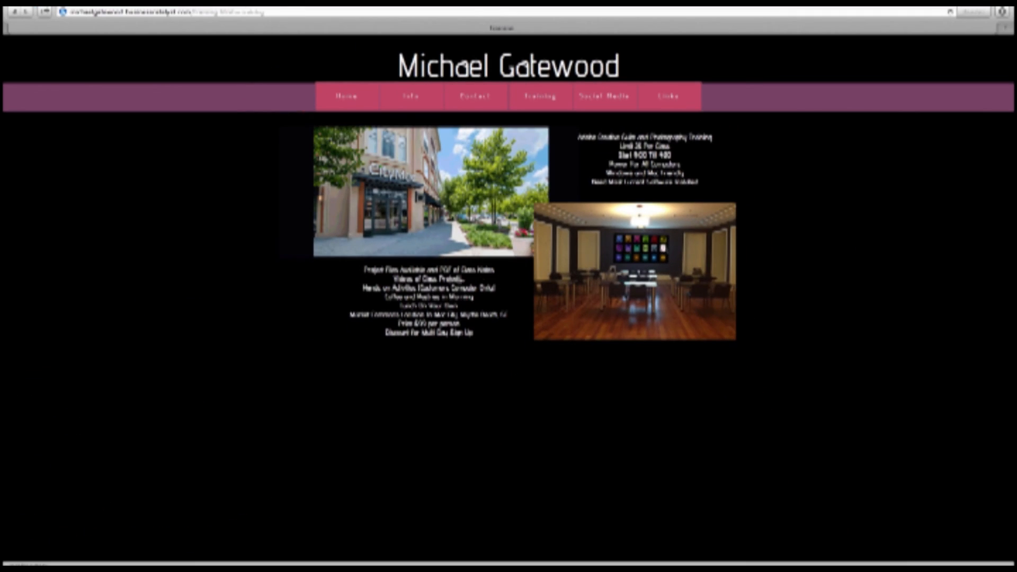
scroll("down", 3)
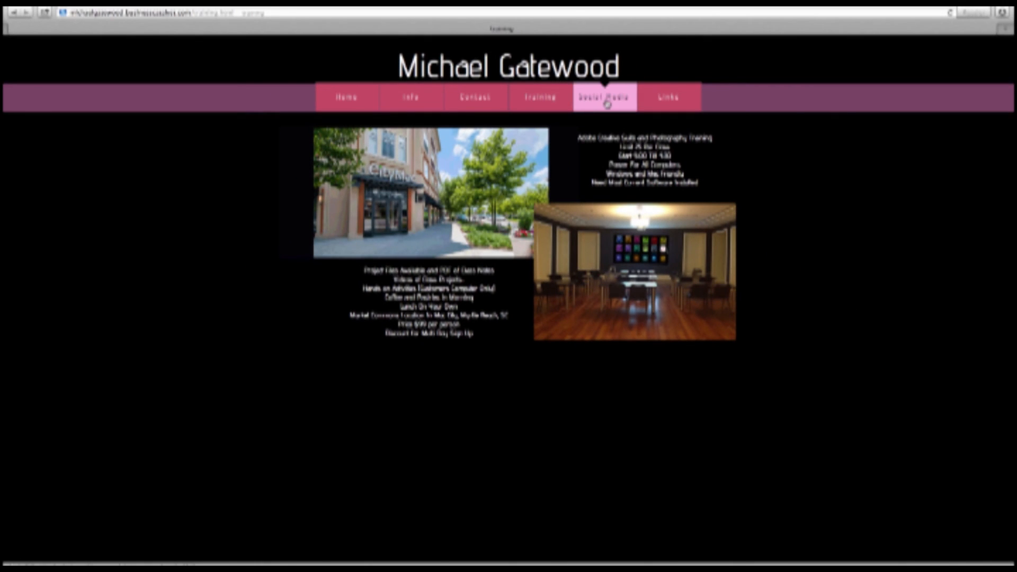
left_click(603, 96)
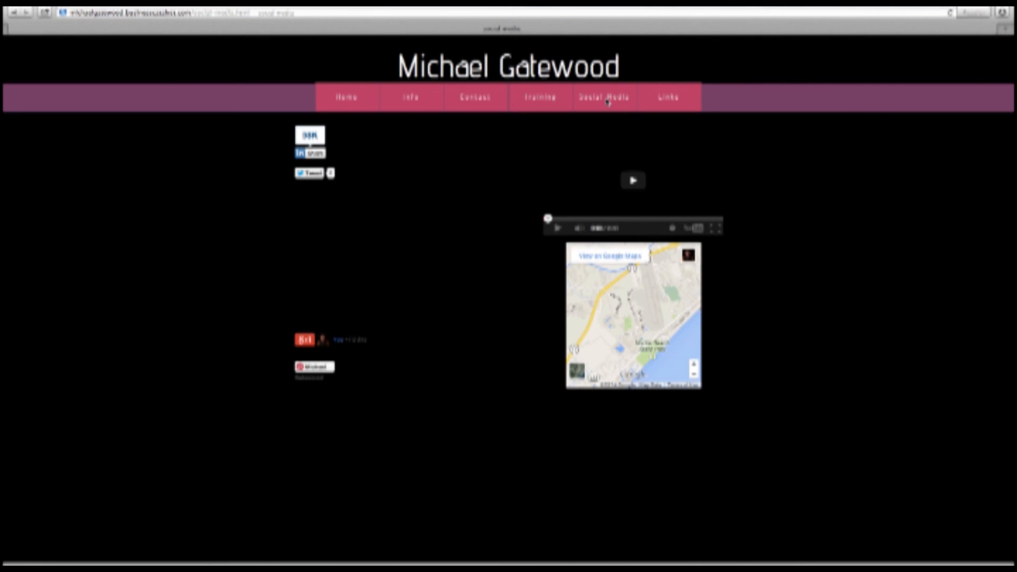
Go to the Links page and open the Adobe Creative Suite training YouTube channel
left_click(669, 96)
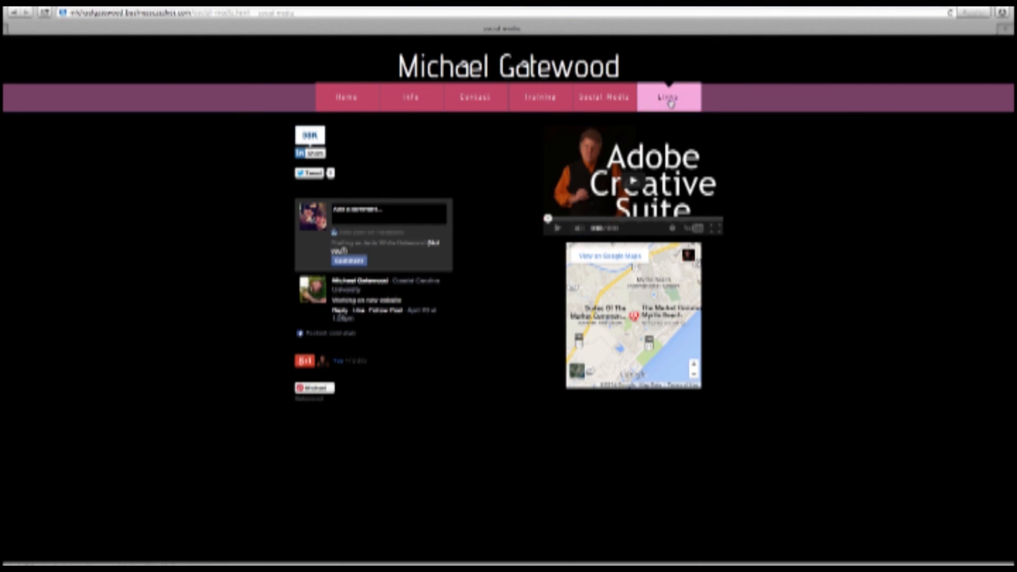
left_click(669, 97)
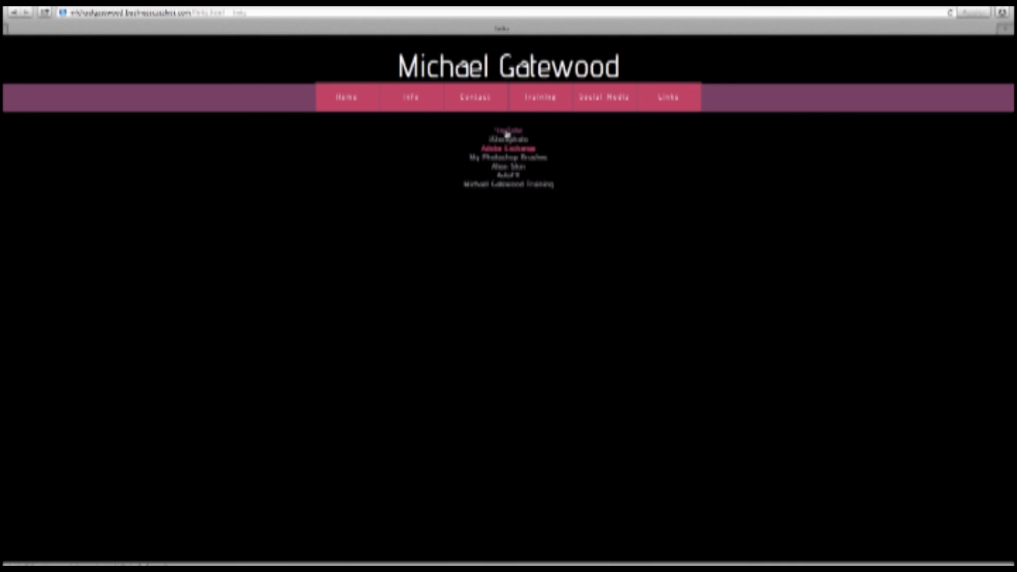
left_click(507, 149)
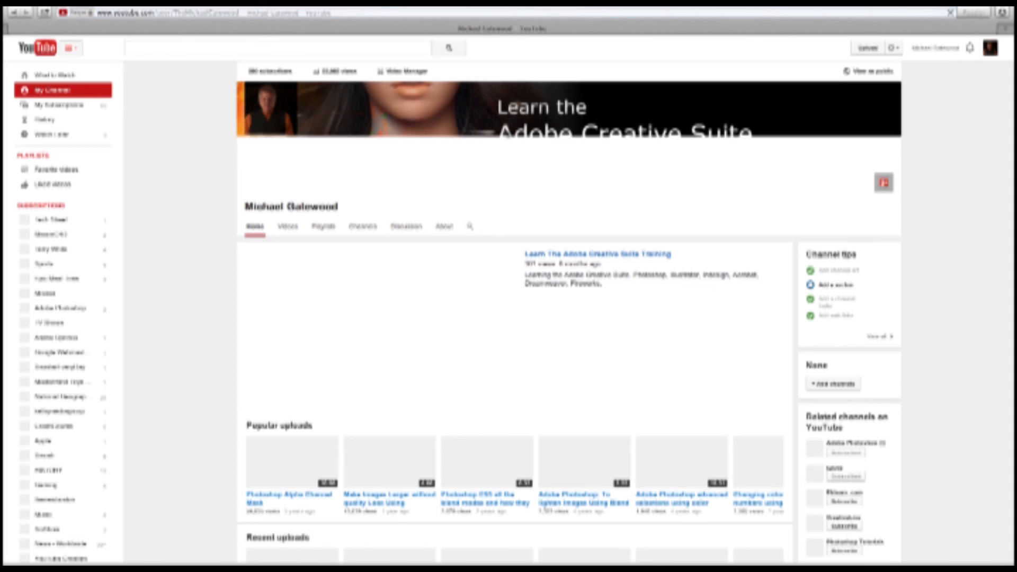